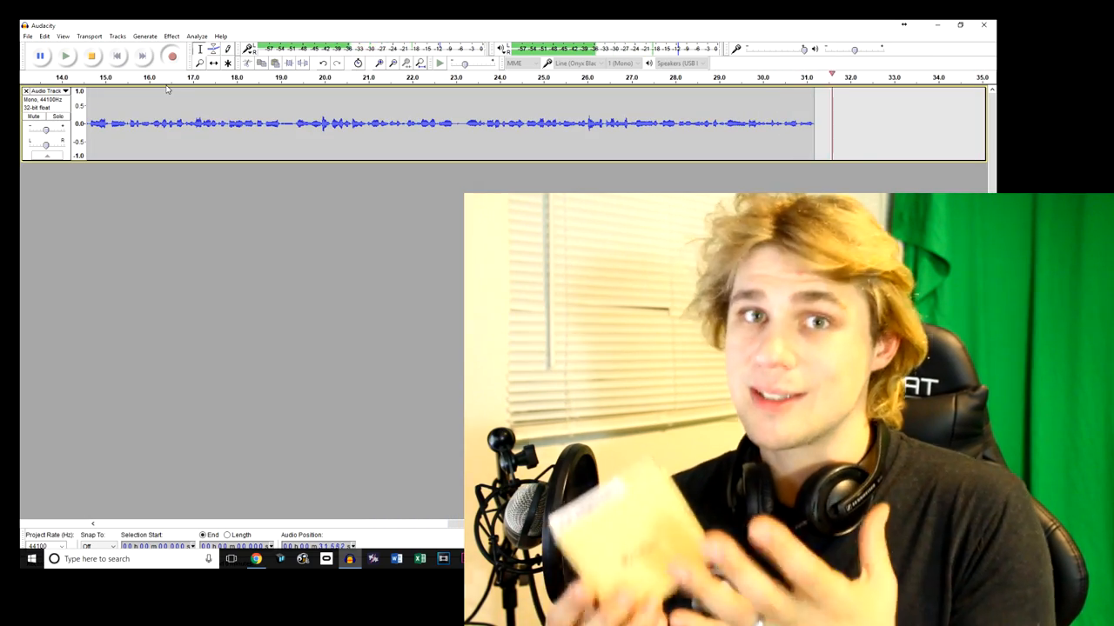
- Continue the mono voice test recording until the waveform runs past about 43 seconds
click(91, 55)
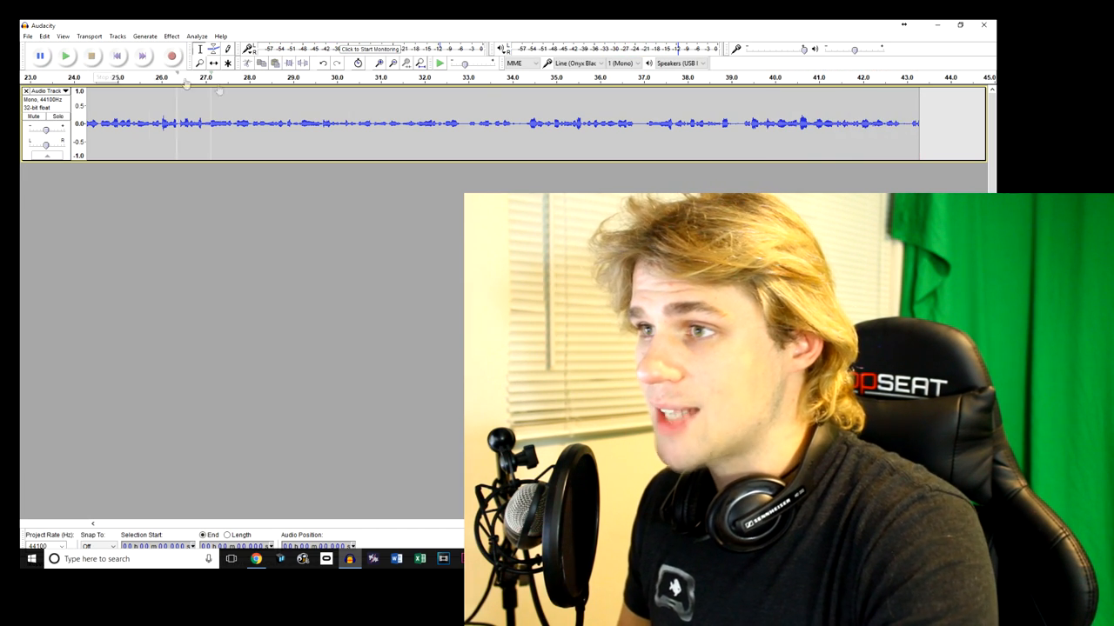
click(578, 62)
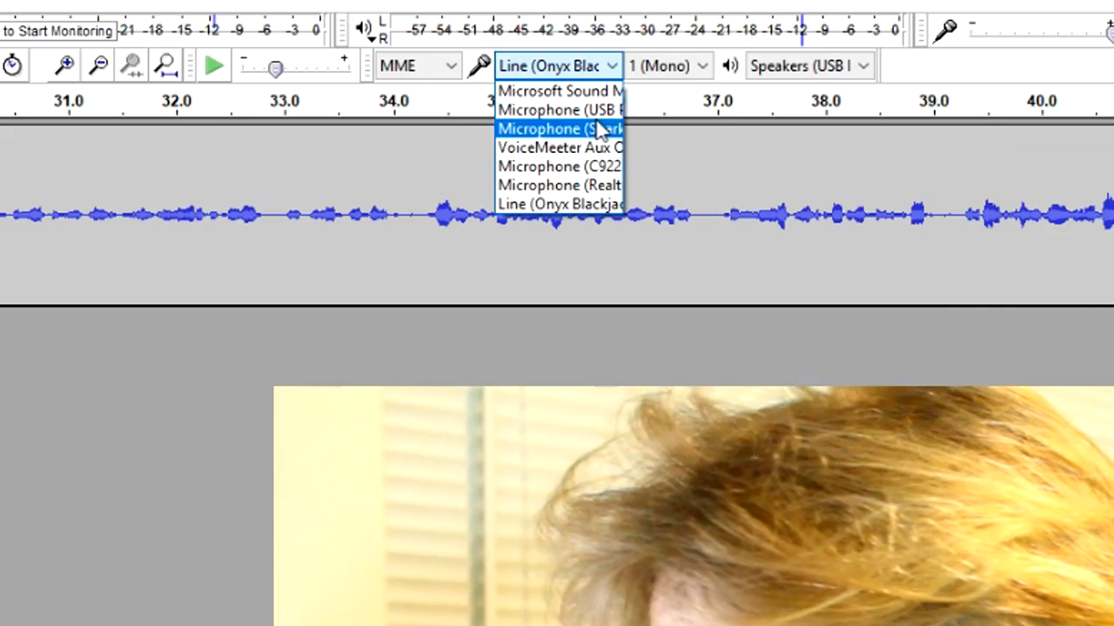
mouse_move(561, 109)
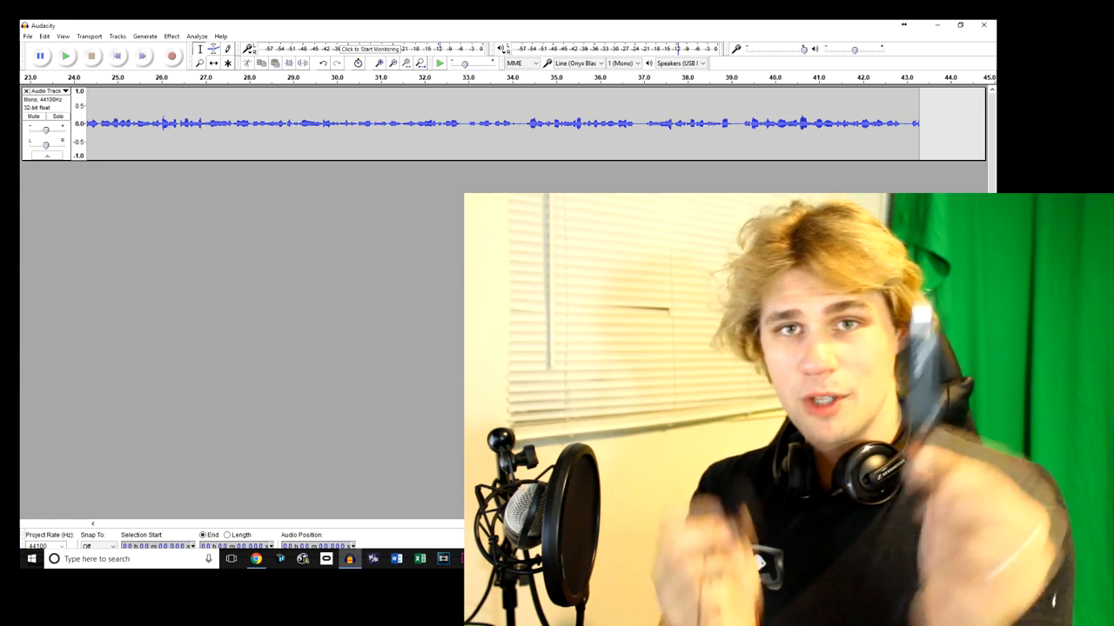
click(172, 56)
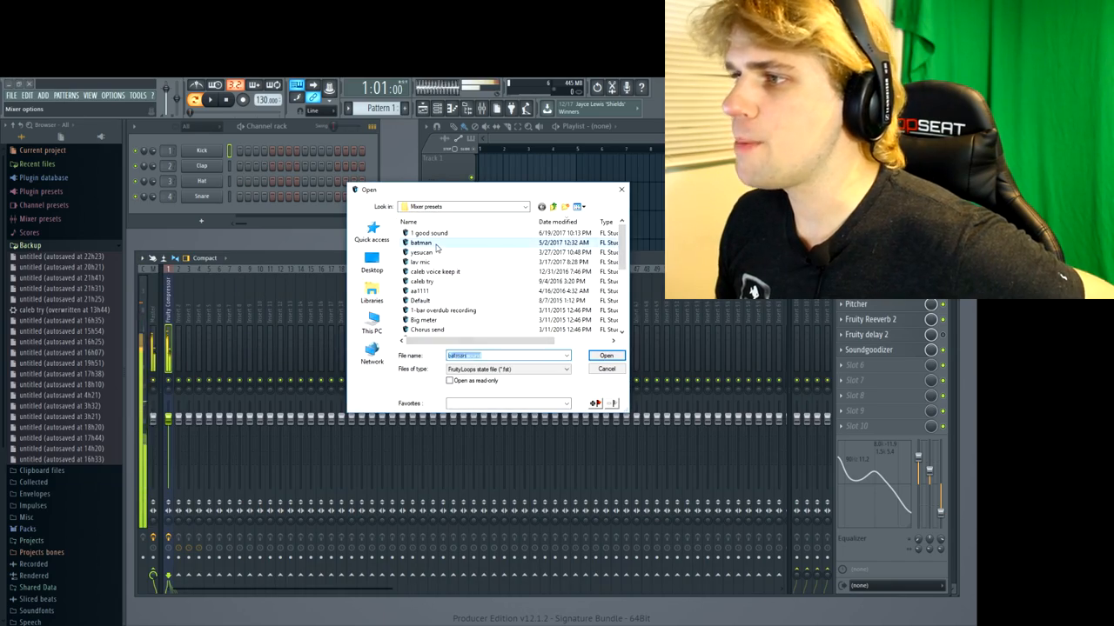
- Load the 'lav mic' .fst mixer state, giving the track its EQ, clipper, Gross Beat, reverb and Pitcher chain
click(606, 355)
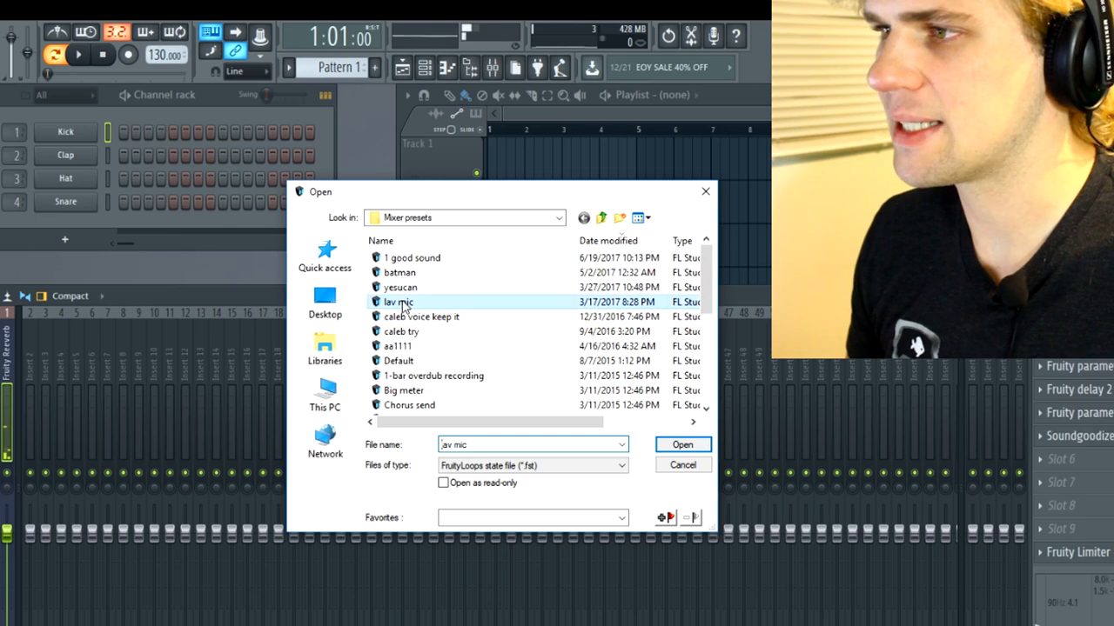
click(682, 446)
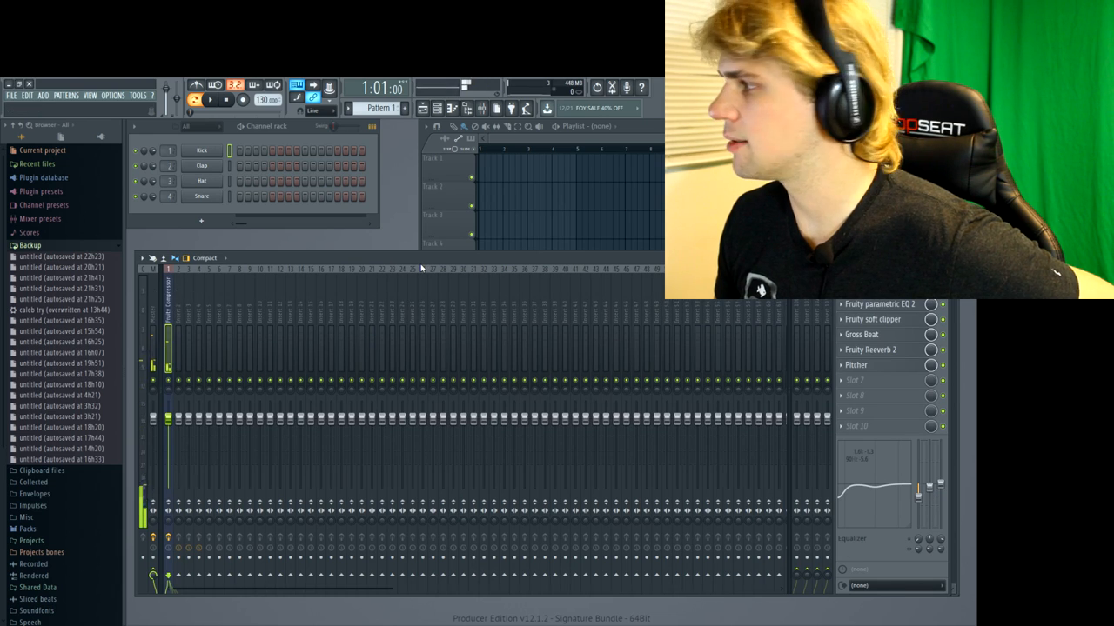